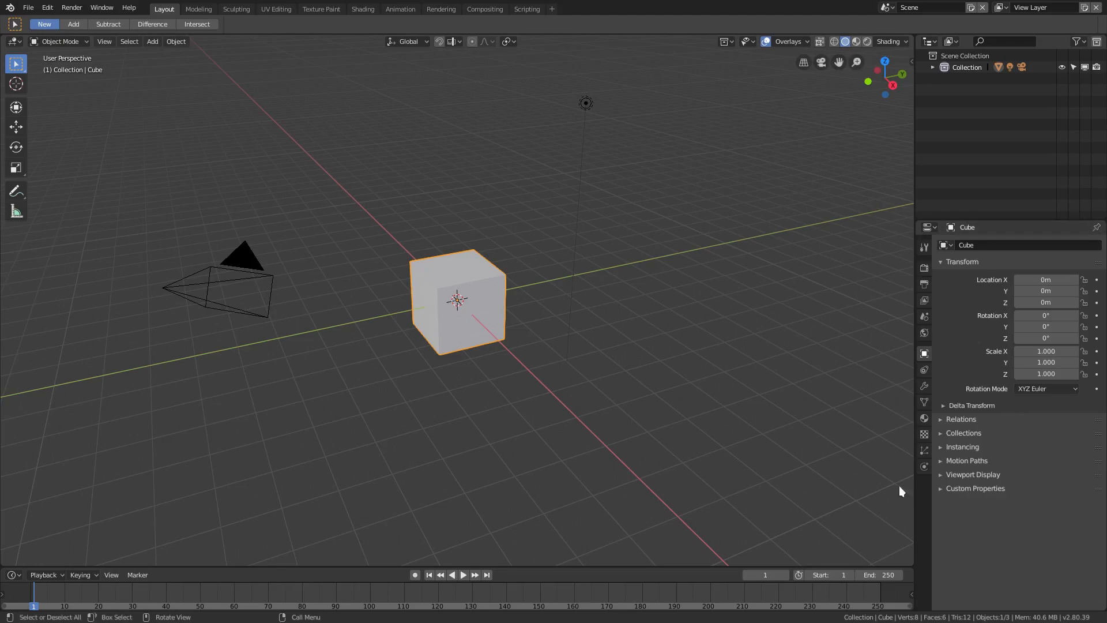
{"action": "mouse_move", "coordinate": [862, 454]}
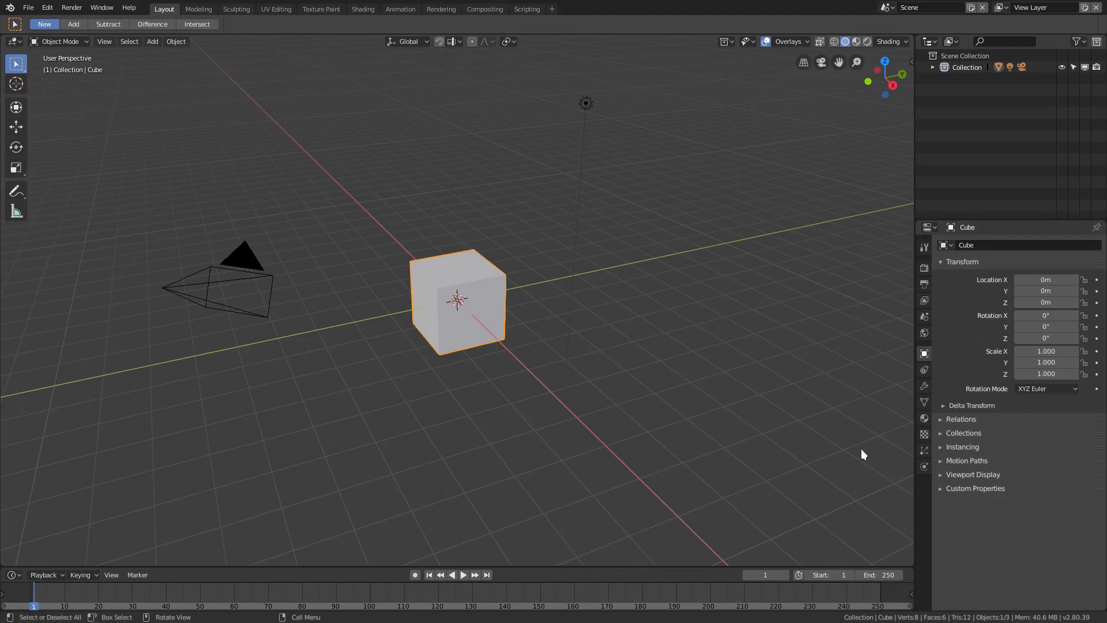
{"action": "mouse_move", "coordinate": [862, 454]}
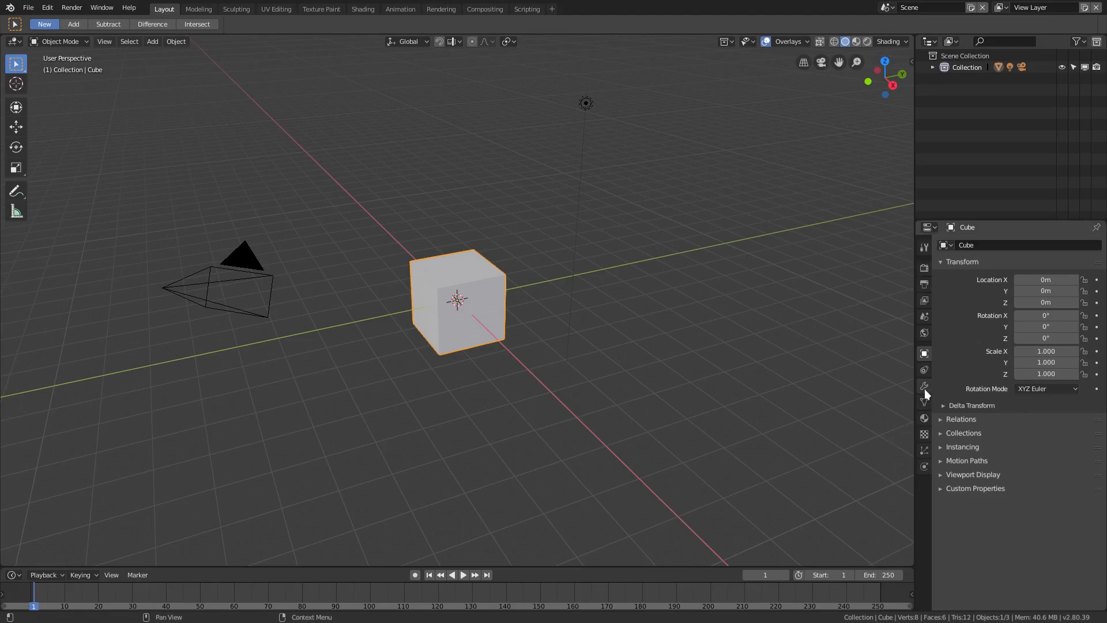
{"action": "mouse_move", "coordinate": [923, 386]}
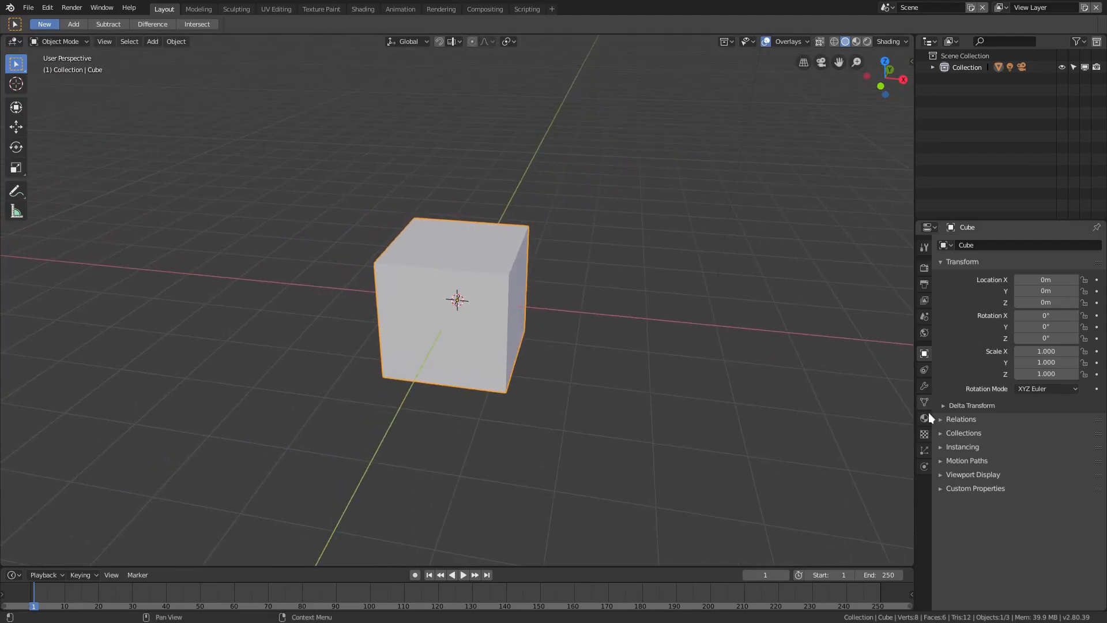
{"action": "mouse_move", "coordinate": [923, 385]}
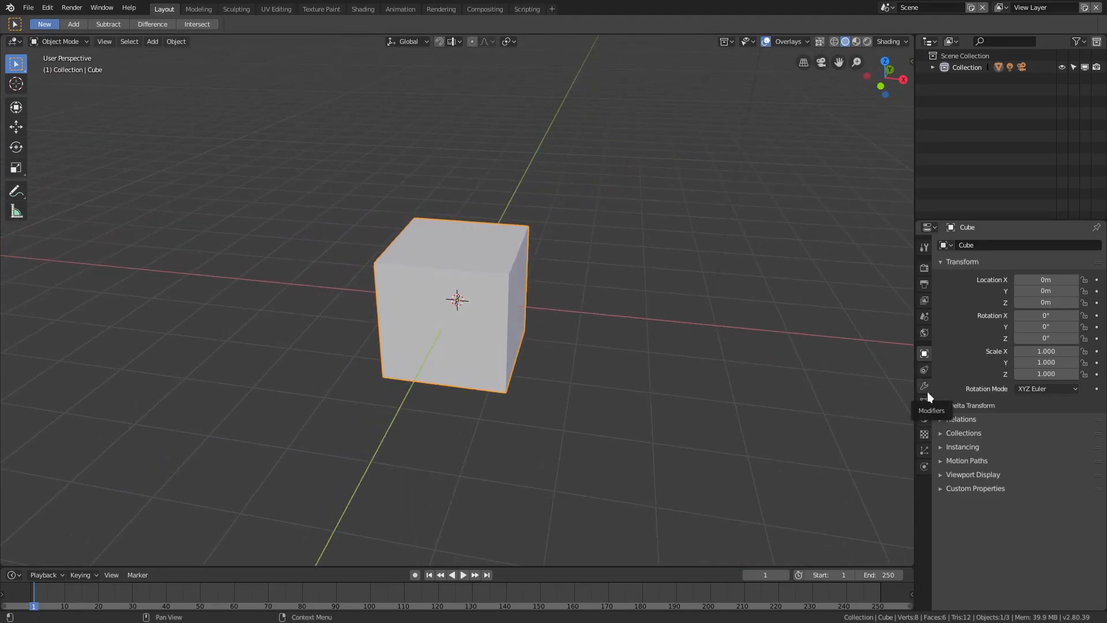
Add an Array modifier to the cube with Count 10 and Relative Offset 2.5
{"action": "left_click", "coordinate": [923, 385]}
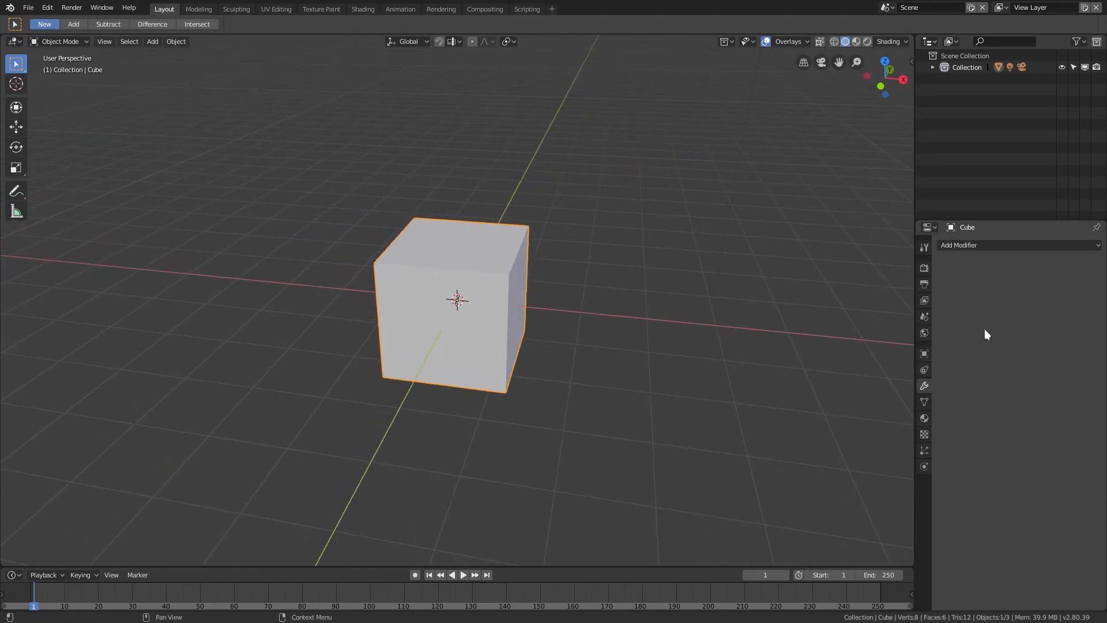
{"action": "left_click", "coordinate": [1017, 245]}
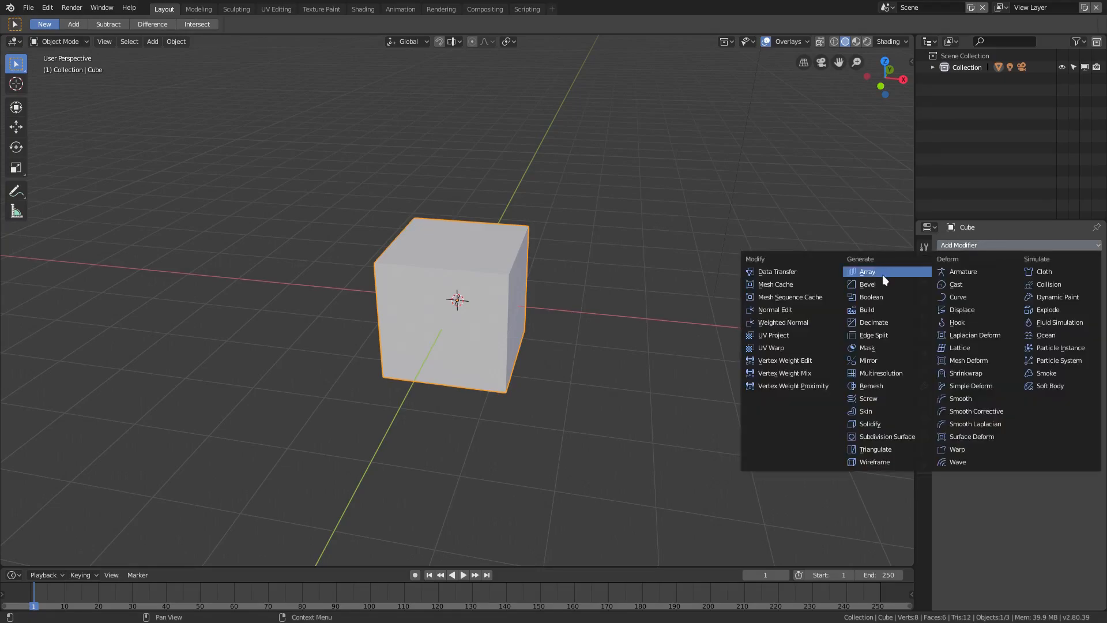
{"action": "left_click", "coordinate": [866, 271]}
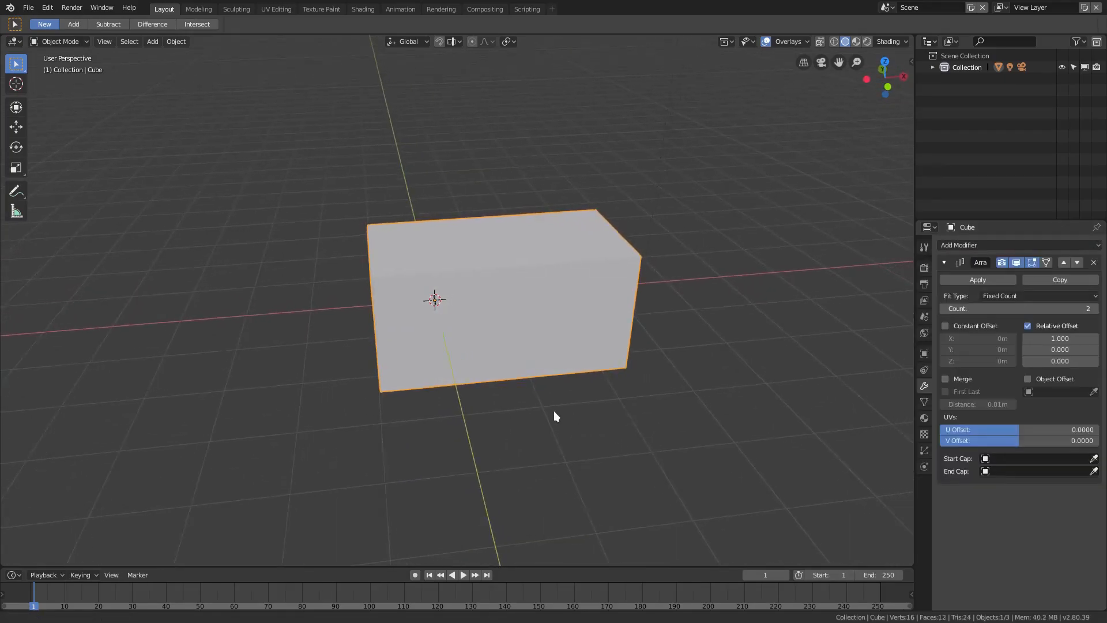
{"action": "left_click_drag", "start_coordinate": [551, 417], "coordinate": [370, 353]}
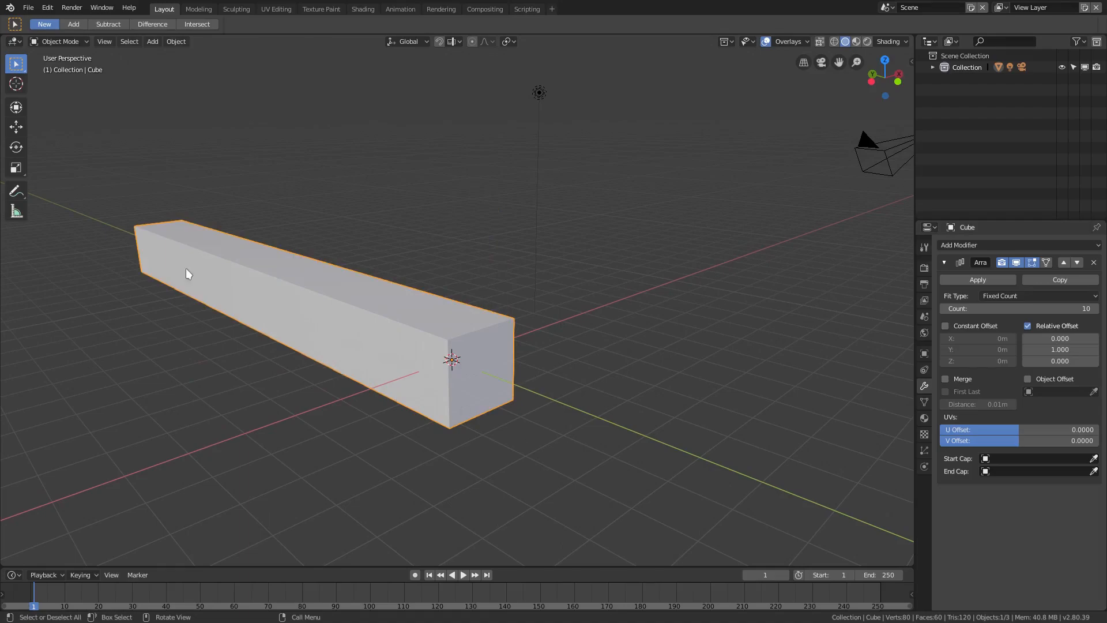
{"action": "left_click", "coordinate": [1059, 349]}
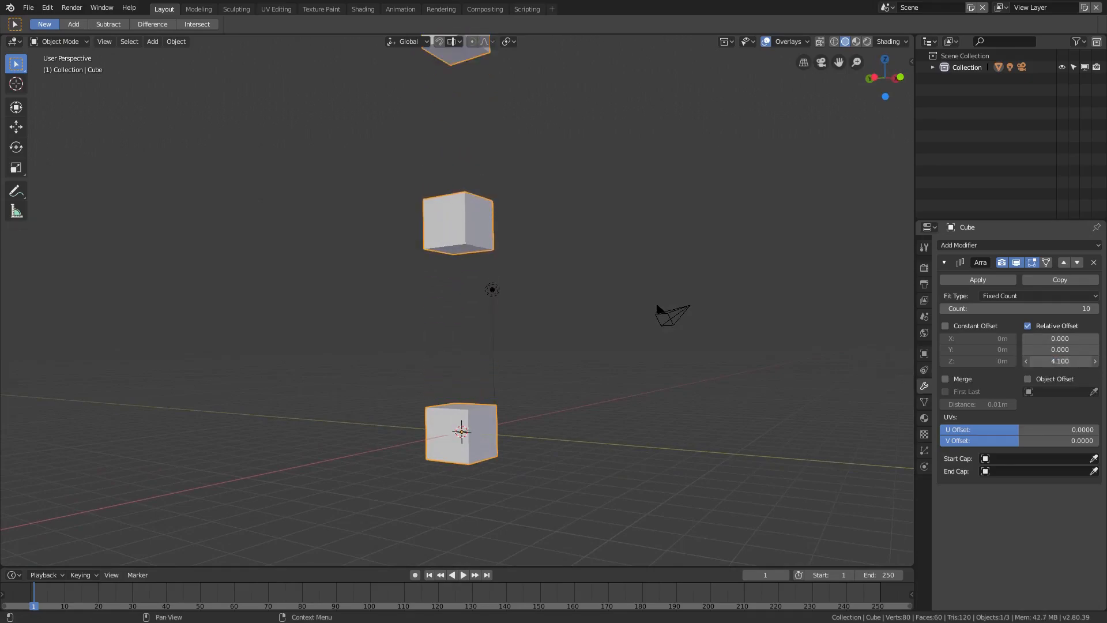
{"action": "type", "text": "2.5"}
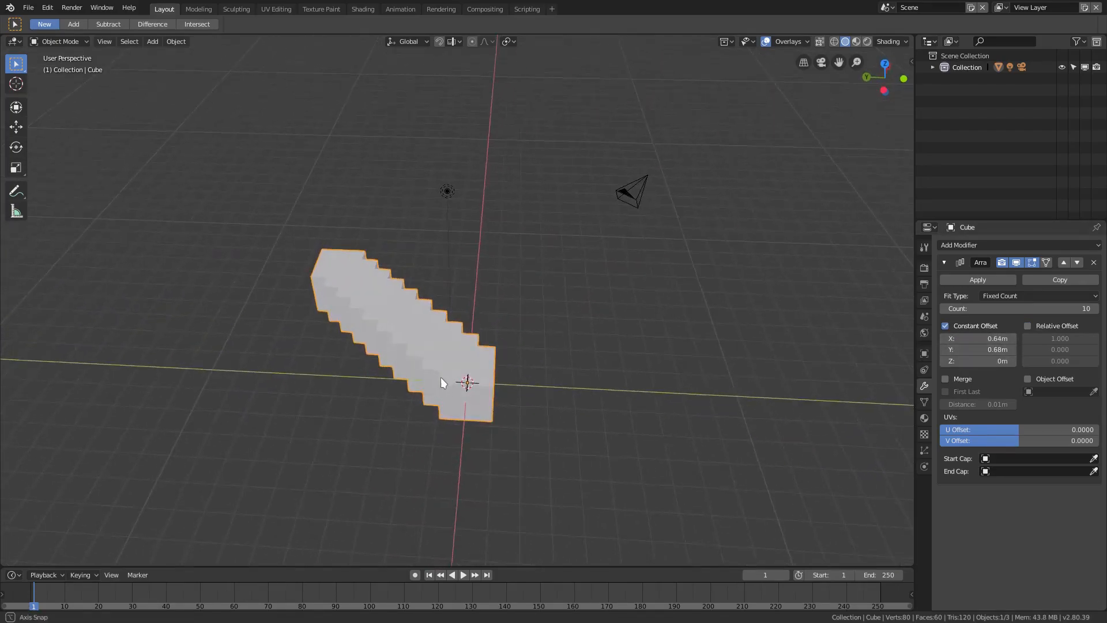
Switch the array to Constant Offset with X distance 2 and adjust the Y distance
{"action": "left_click", "coordinate": [1029, 326]}
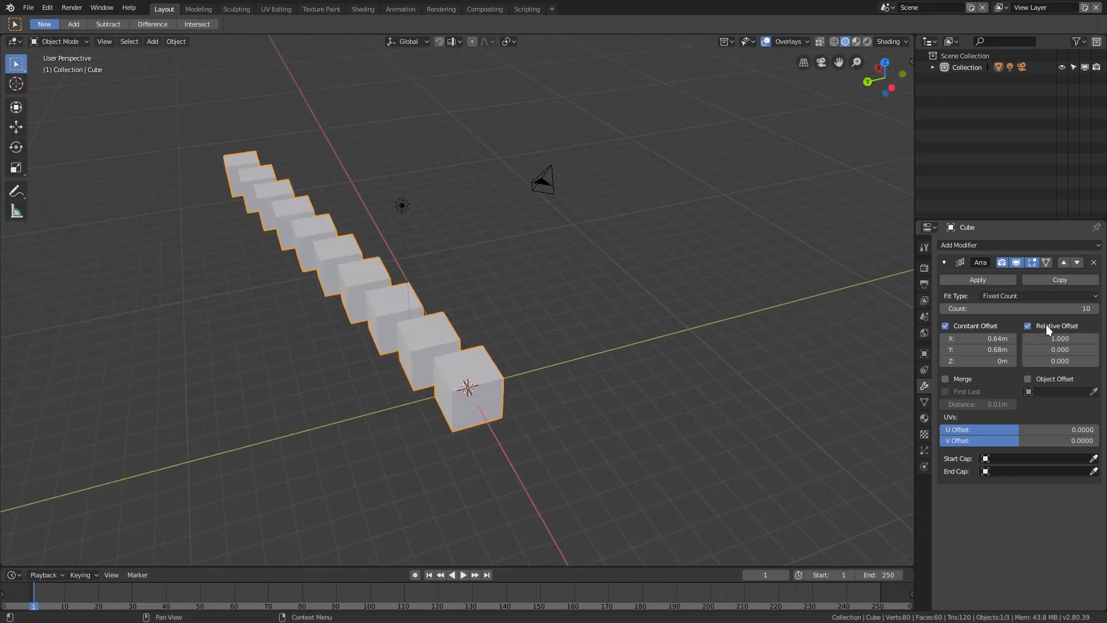
{"action": "left_click", "coordinate": [945, 325]}
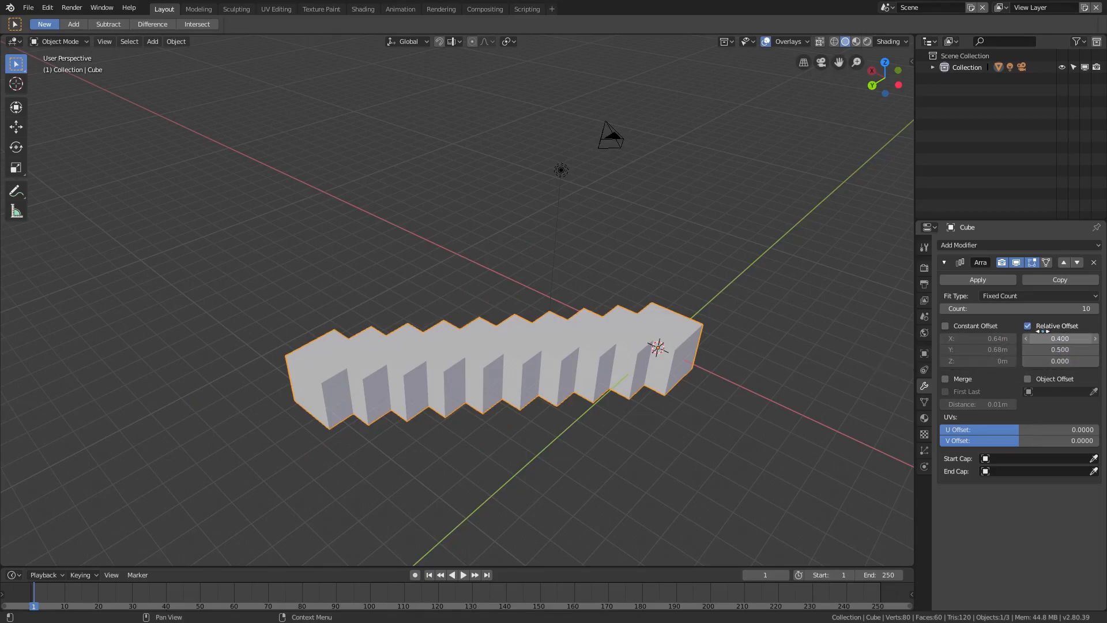
{"action": "left_click", "coordinate": [945, 325]}
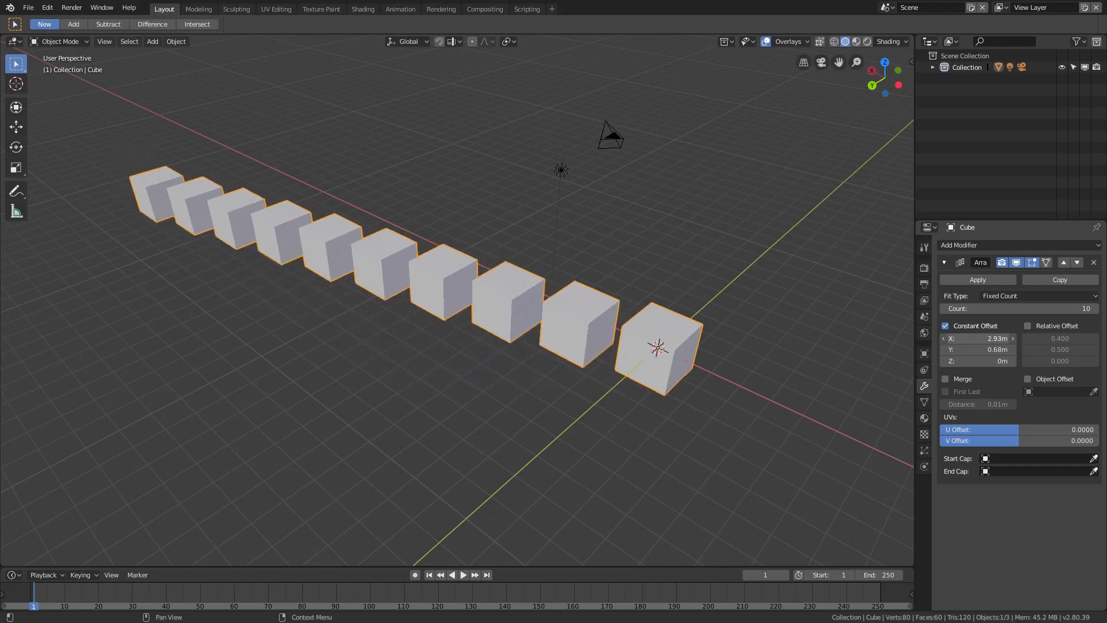
{"action": "left_click", "coordinate": [978, 337]}
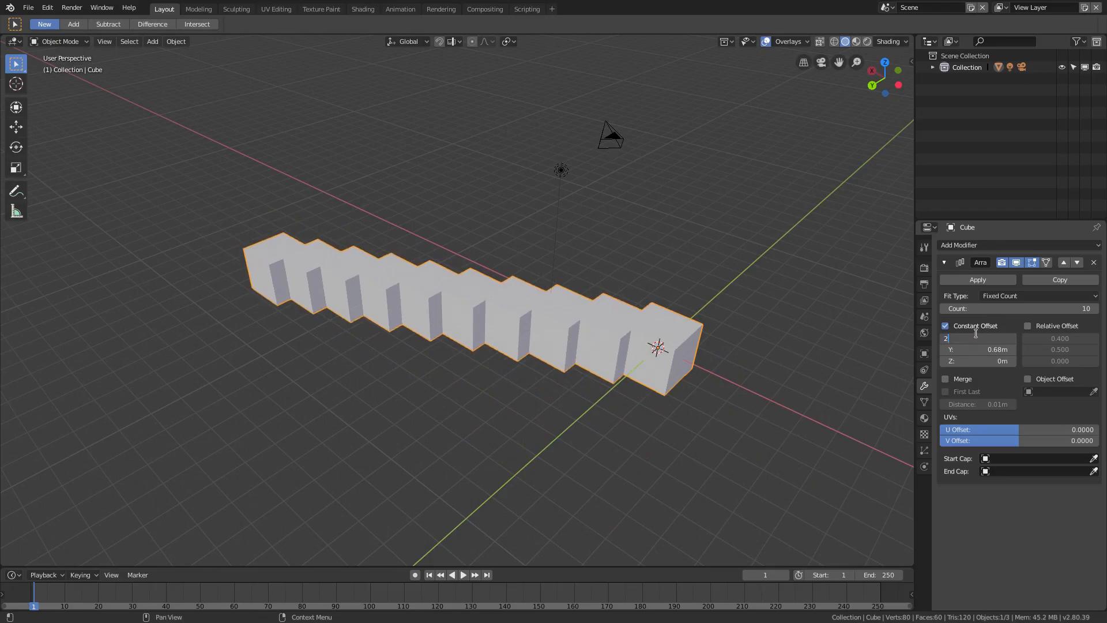
{"action": "type", "text": "2"}
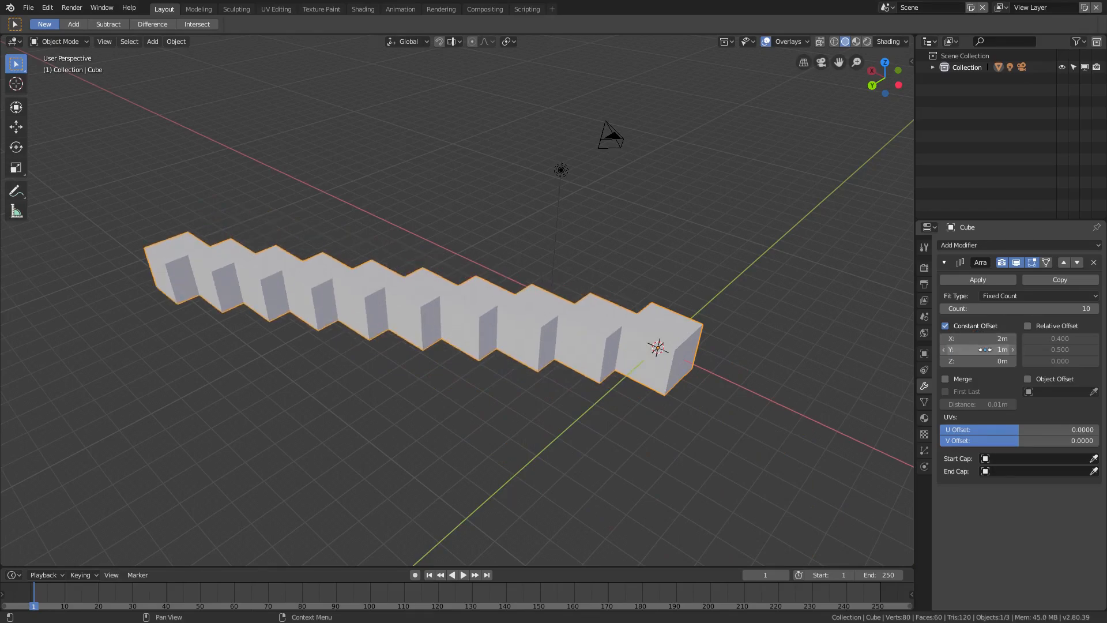
{"action": "left_click", "coordinate": [976, 349]}
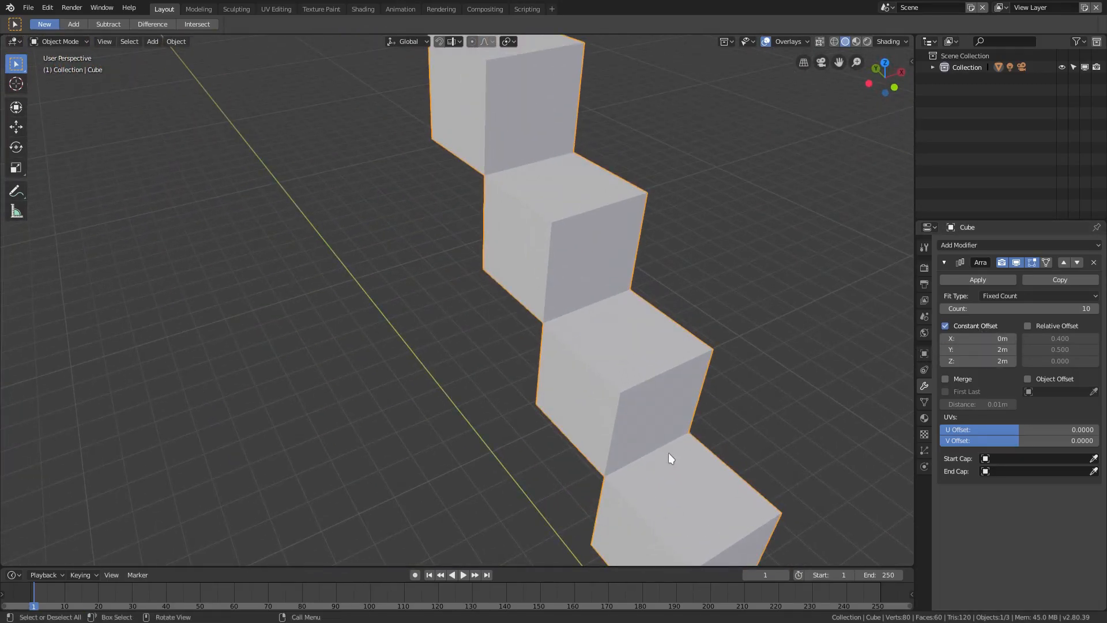
Toggle Relative and Constant Offset to compare the staircase spacing, leaving both off
{"action": "left_click", "coordinate": [1028, 325]}
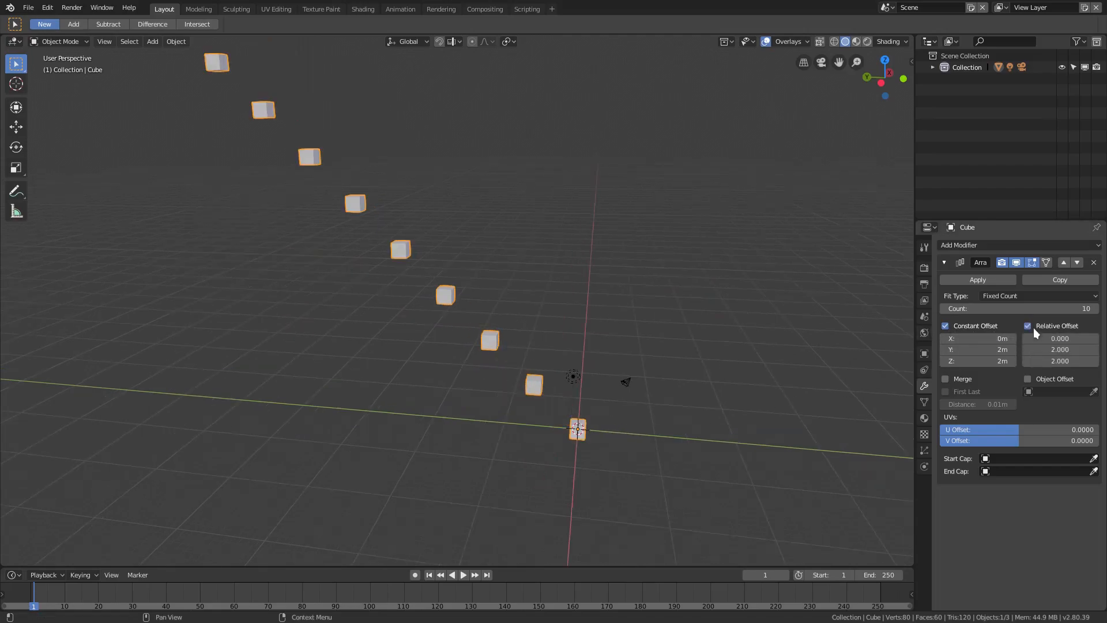
{"action": "left_click", "coordinate": [1027, 325]}
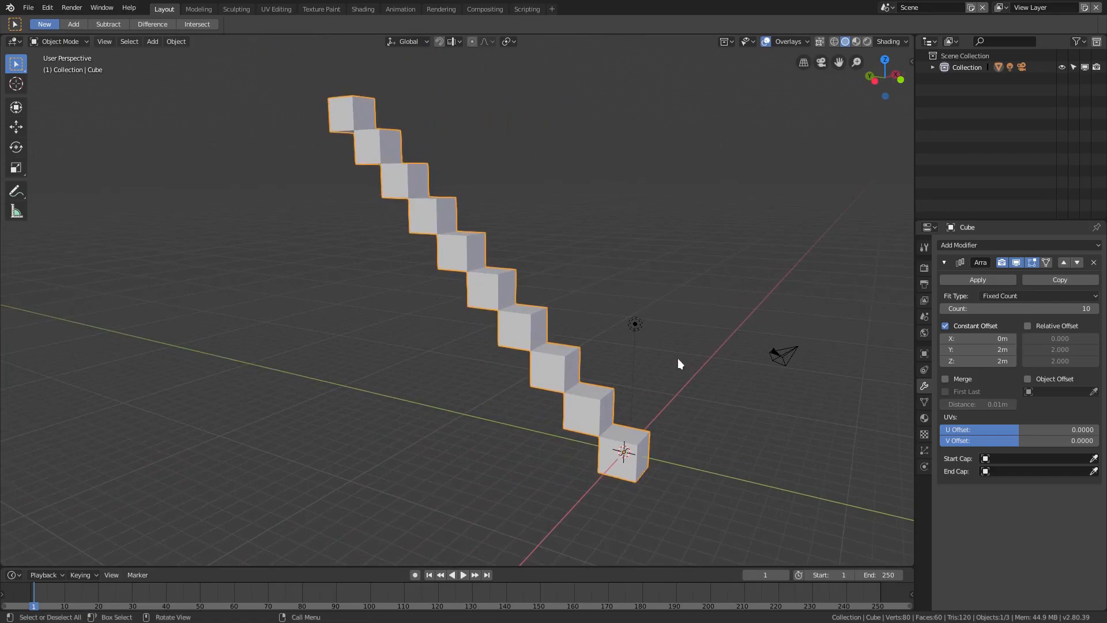
{"action": "left_click", "coordinate": [945, 325]}
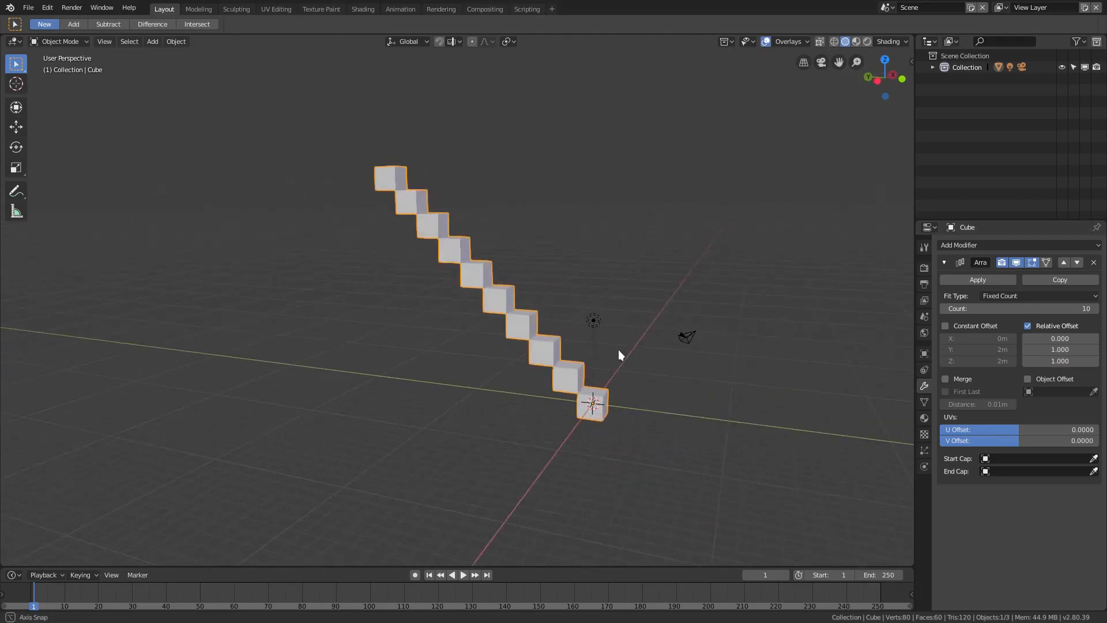
Re-enable Relative Offset, turn on Merge vertices and try applying the array in Edit Mode
{"action": "left_click", "coordinate": [1028, 325]}
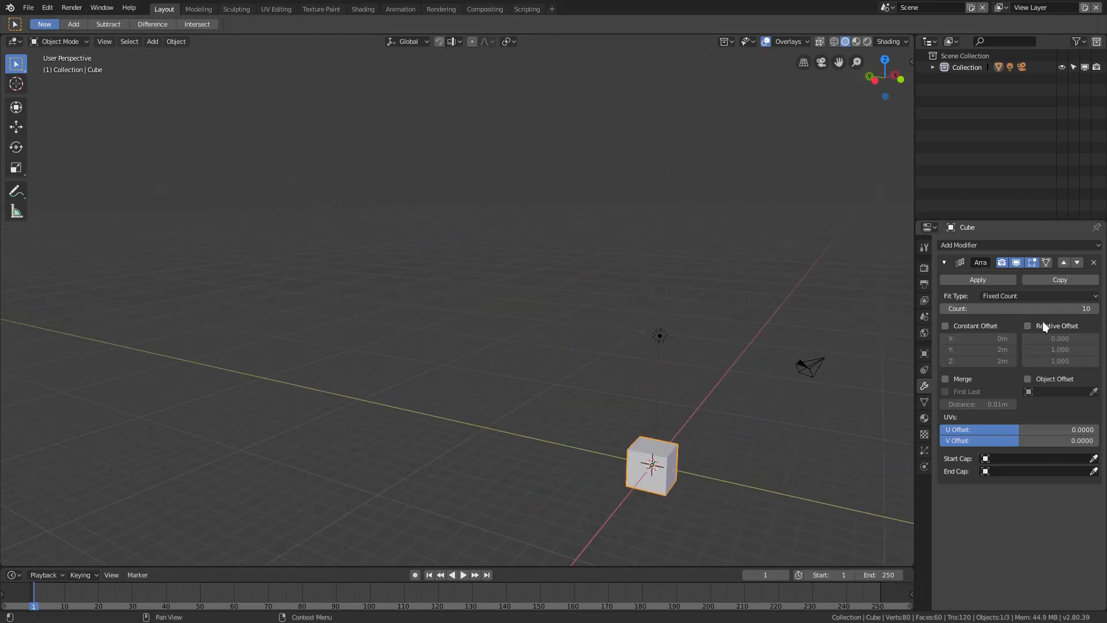
{"action": "left_click", "coordinate": [1028, 325]}
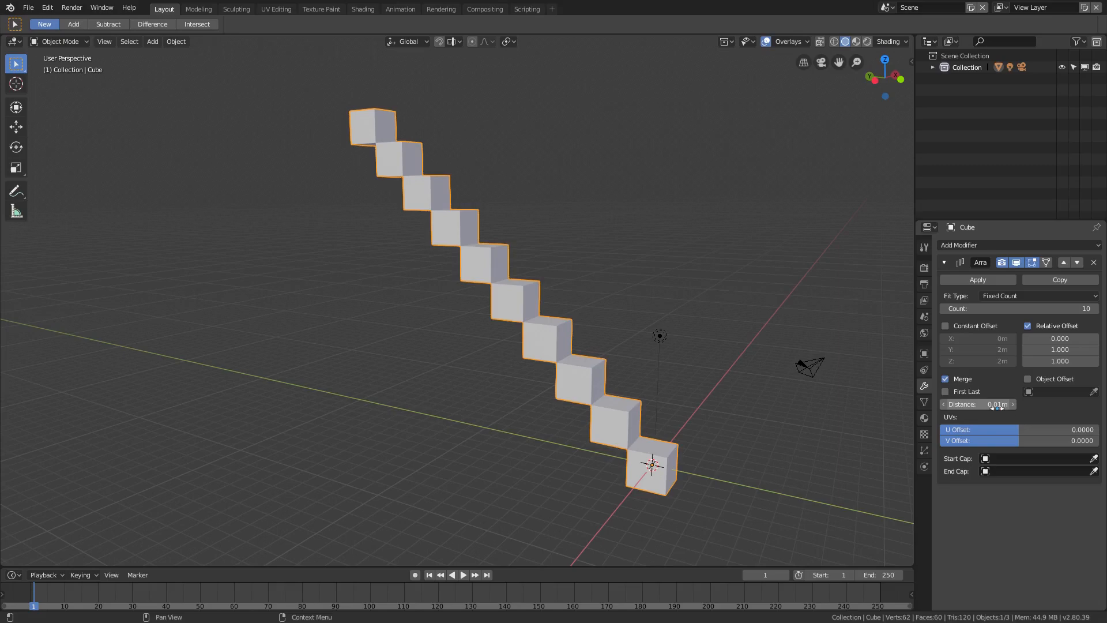
{"action": "left_click", "coordinate": [946, 391]}
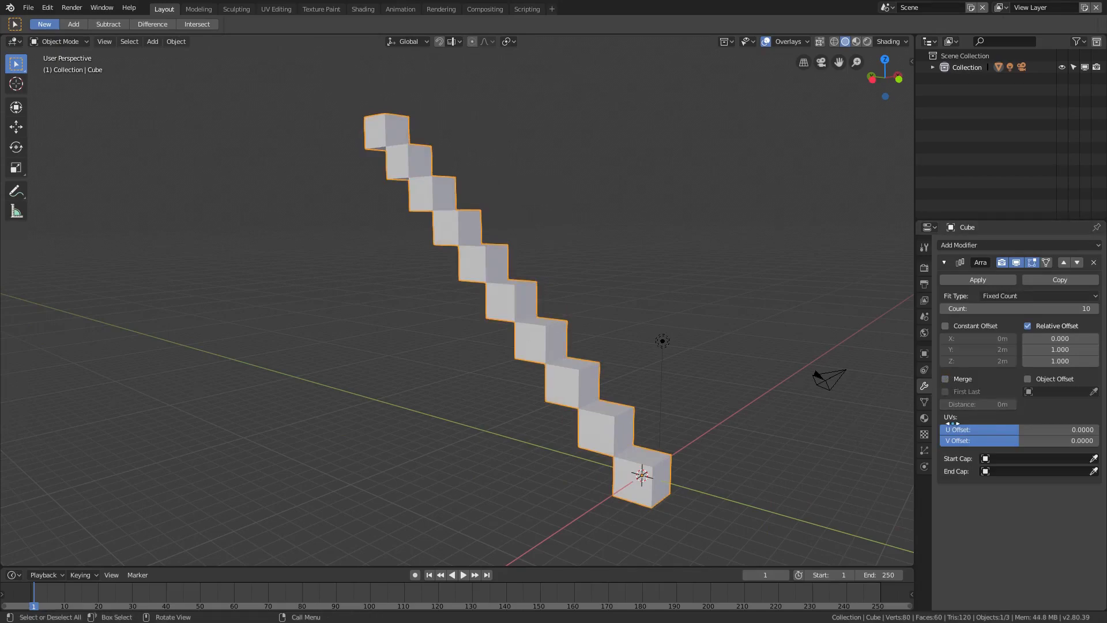
{"action": "key", "text": "Tab"}
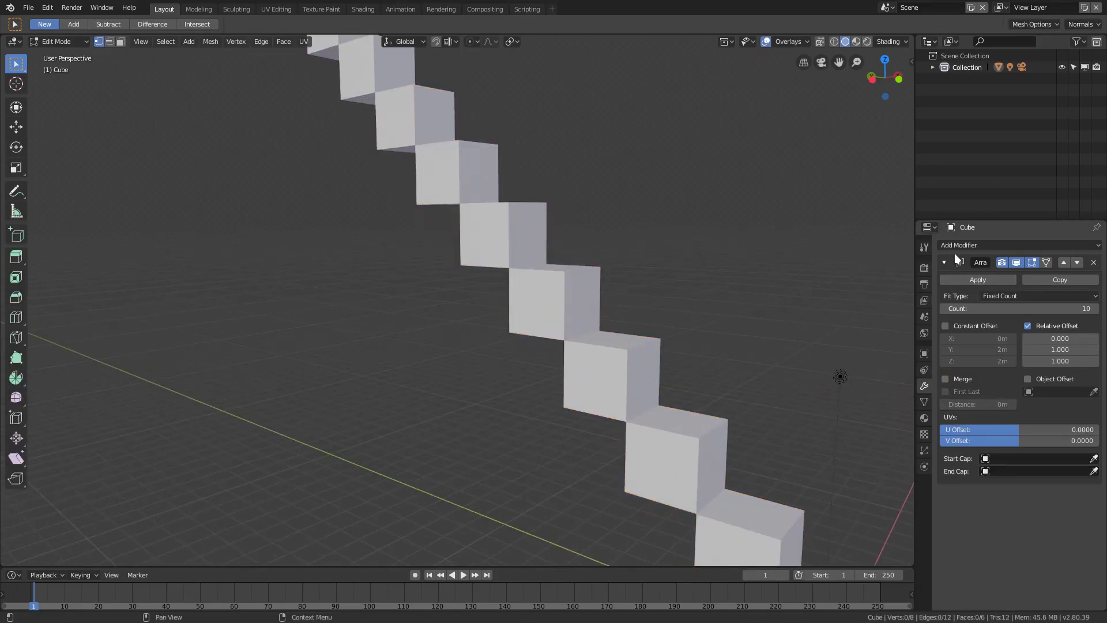
{"action": "left_click", "coordinate": [976, 279]}
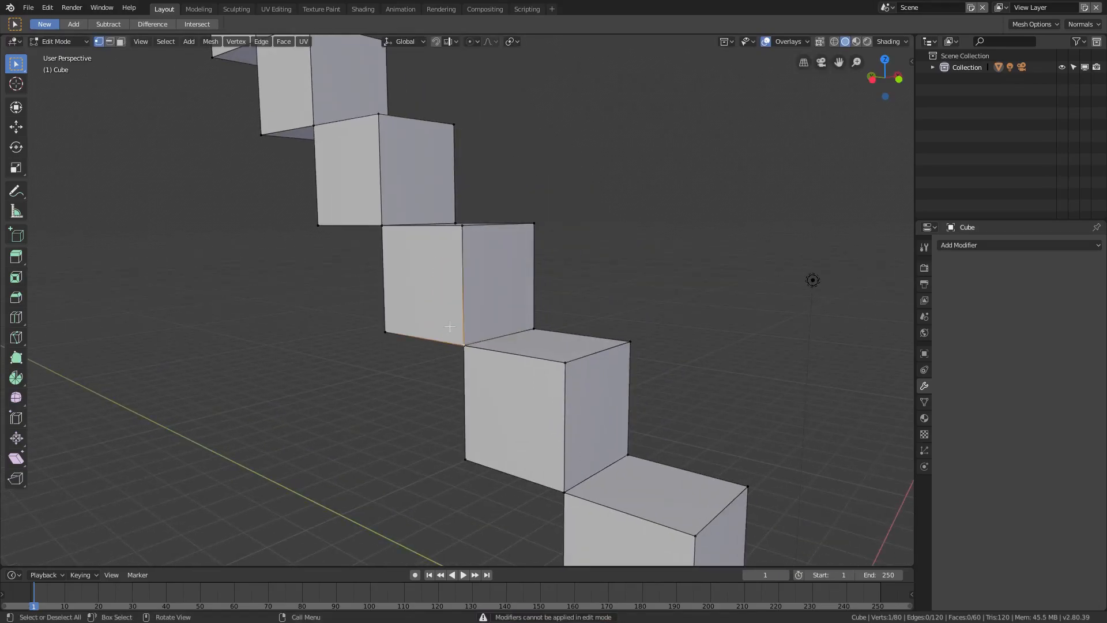
Return to Object Mode, restore the Array modifier and orbit to view the whole staircase
{"action": "key", "text": "Tab"}
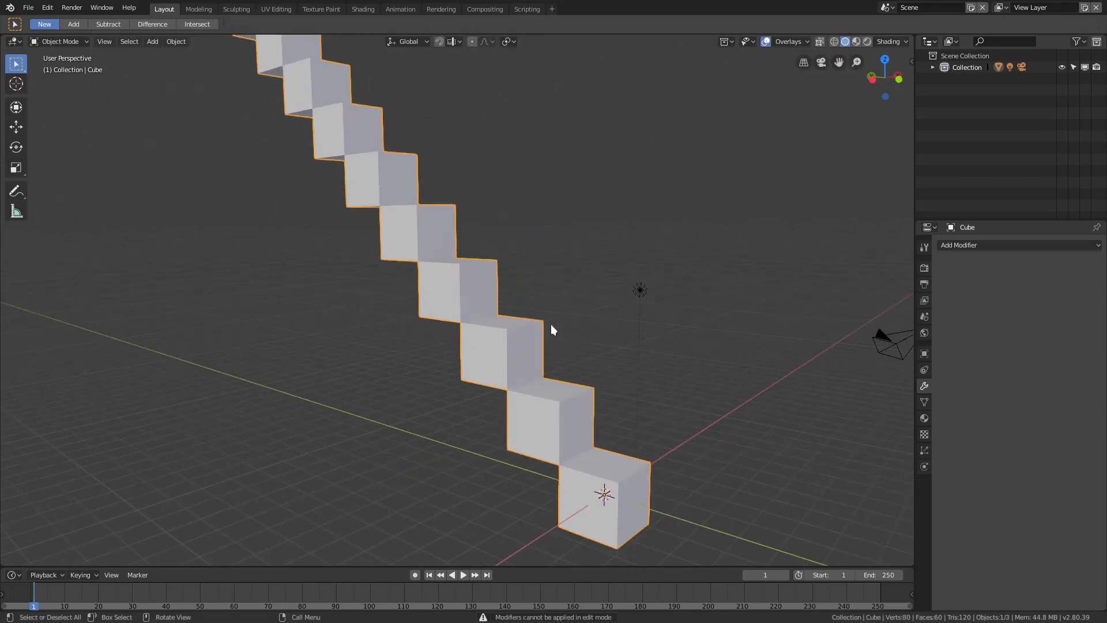
{"action": "left_click", "coordinate": [984, 245]}
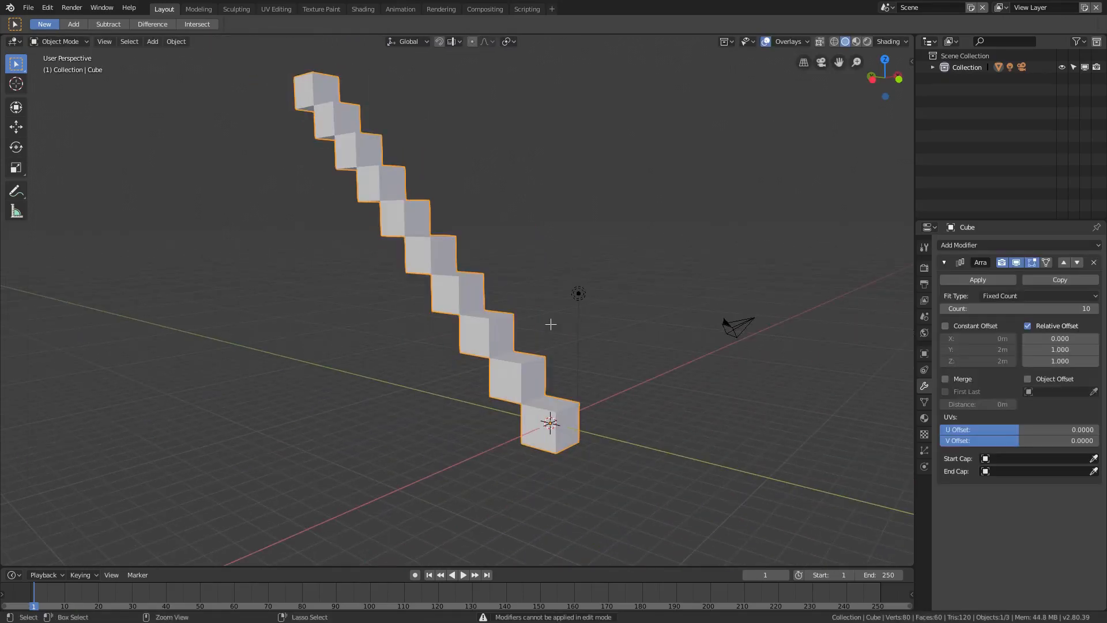
{"action": "key", "text": "Tab"}
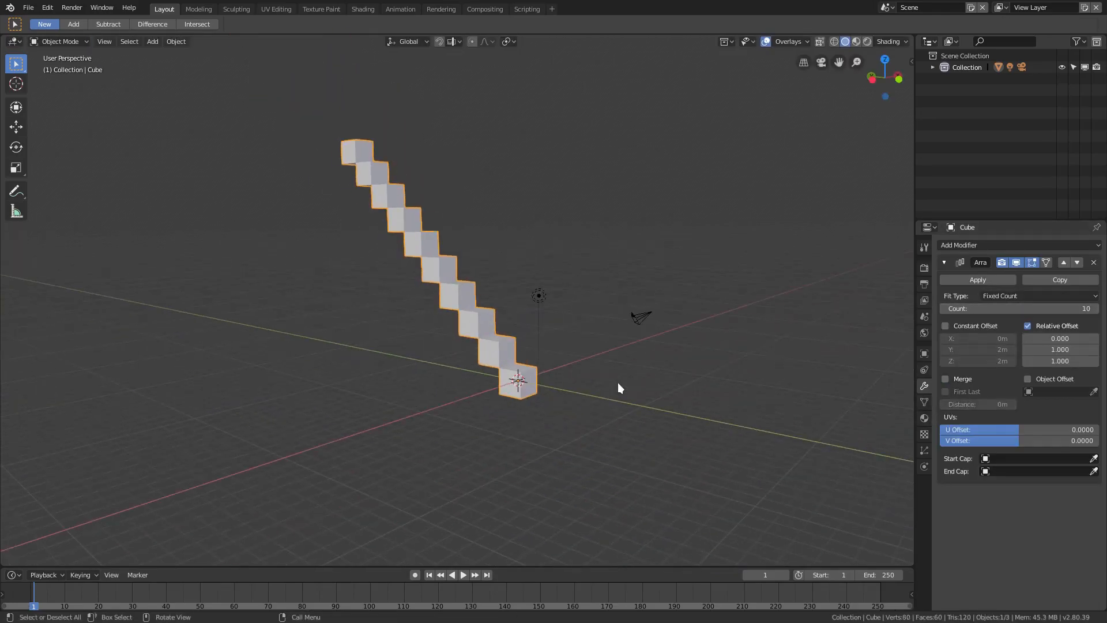
{"action": "left_click_drag", "start_coordinate": [620, 304], "coordinate": [706, 367]}
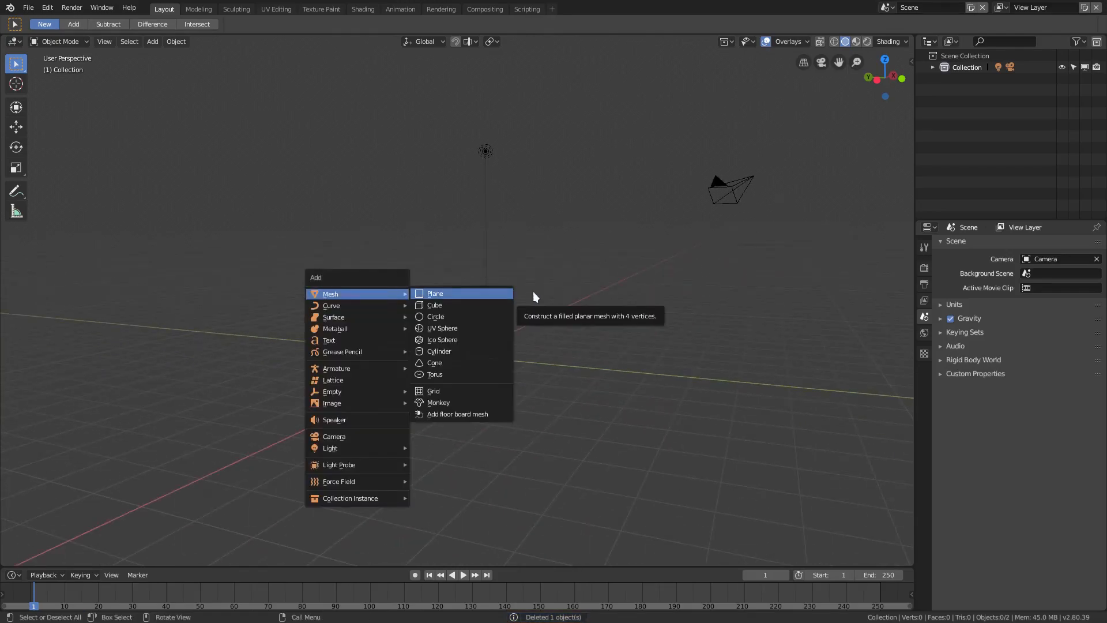
{"action": "mouse_move", "coordinate": [332, 304]}
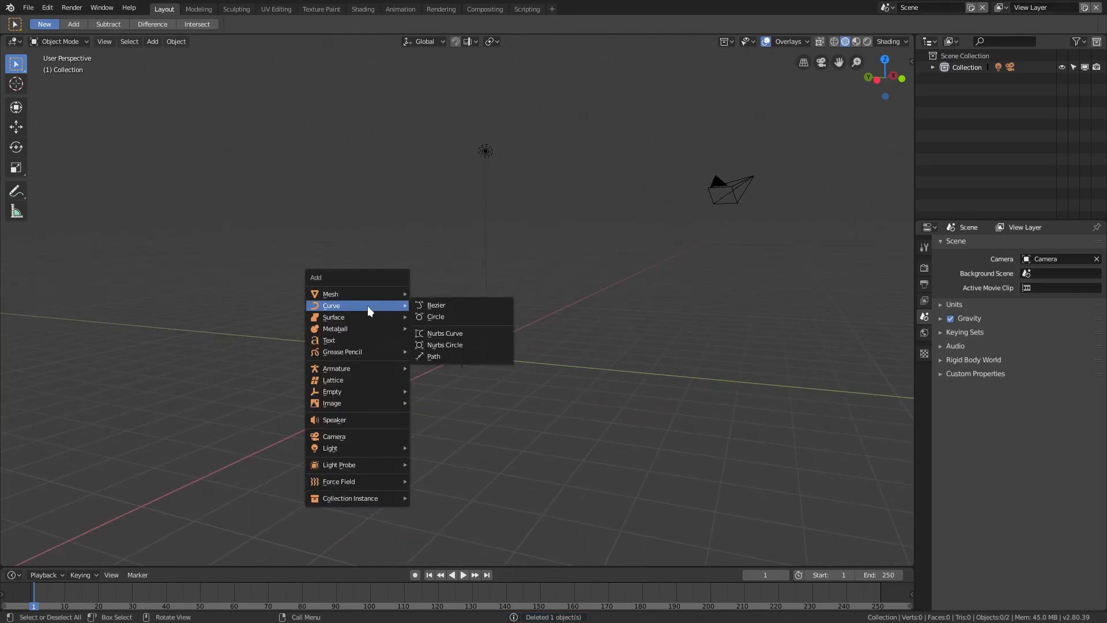
{"action": "mouse_move", "coordinate": [329, 339]}
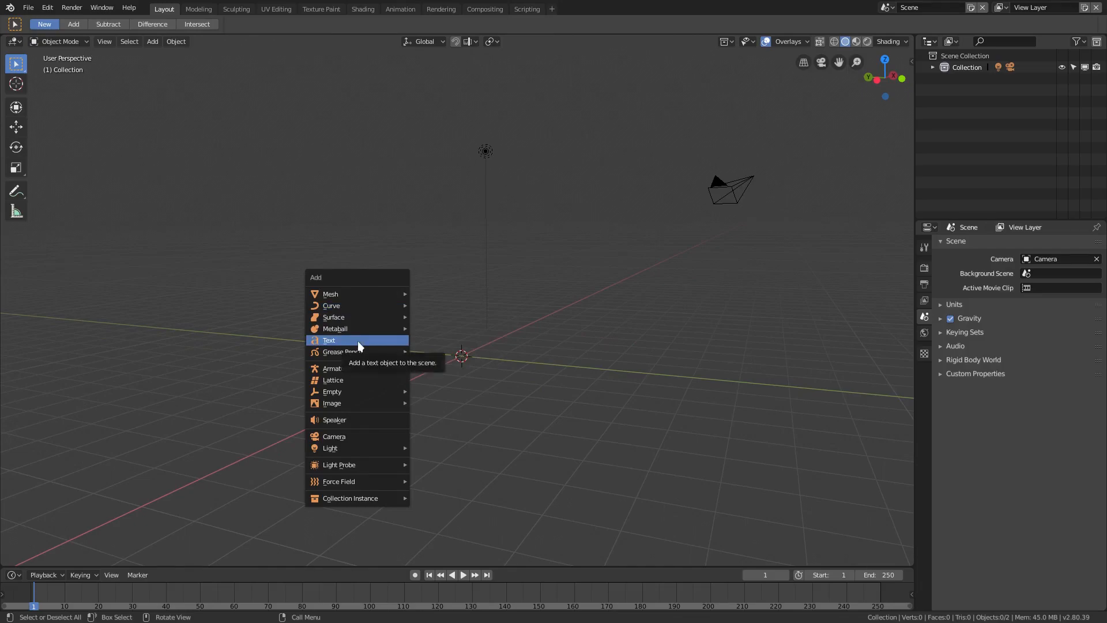
{"action": "mouse_move", "coordinate": [329, 294]}
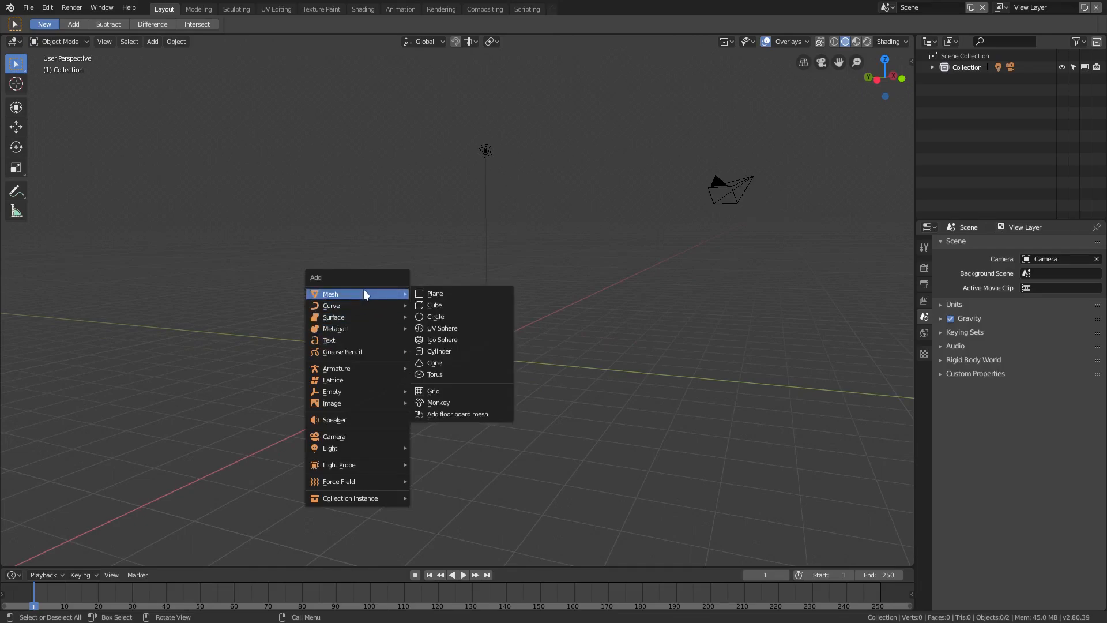
{"action": "mouse_move", "coordinate": [435, 293]}
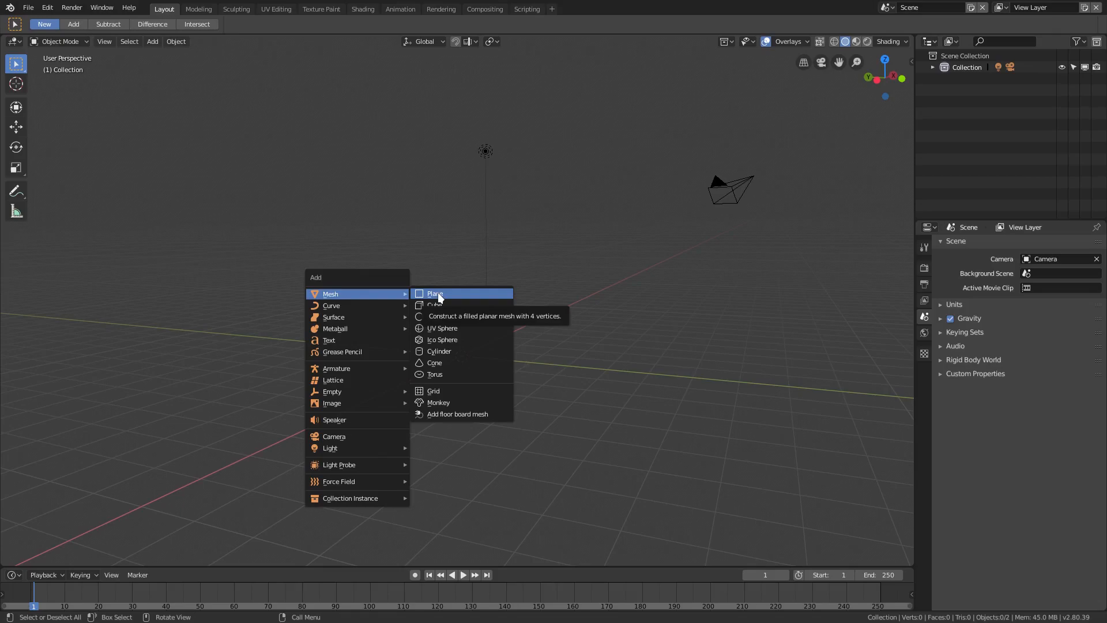
{"action": "mouse_move", "coordinate": [346, 297]}
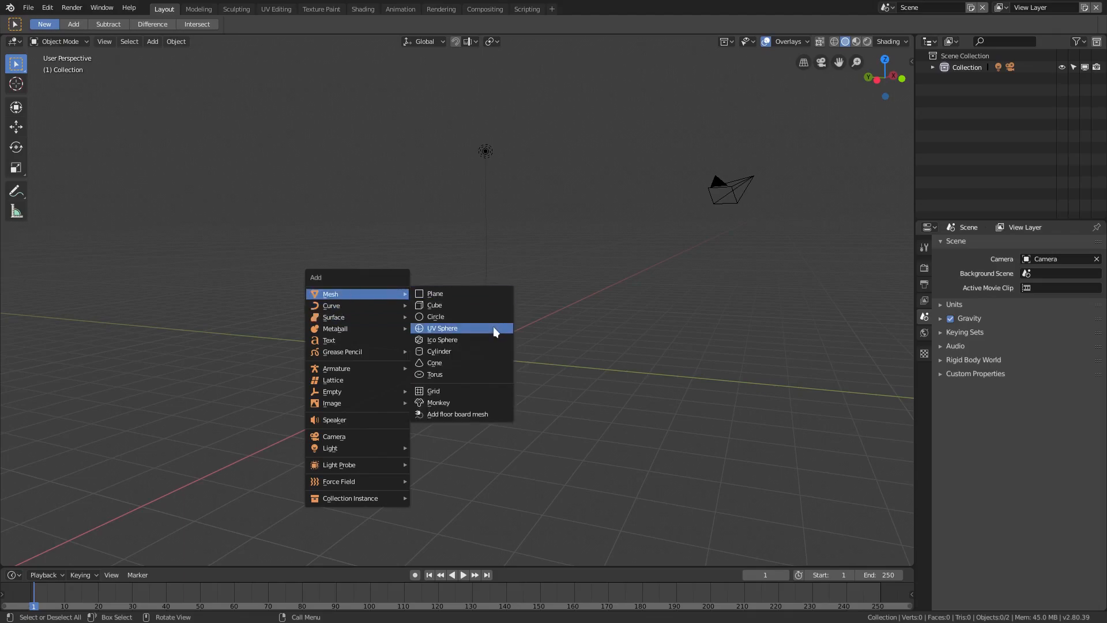
Add a torus mesh at the centre of the scene
{"action": "left_click", "coordinate": [434, 374]}
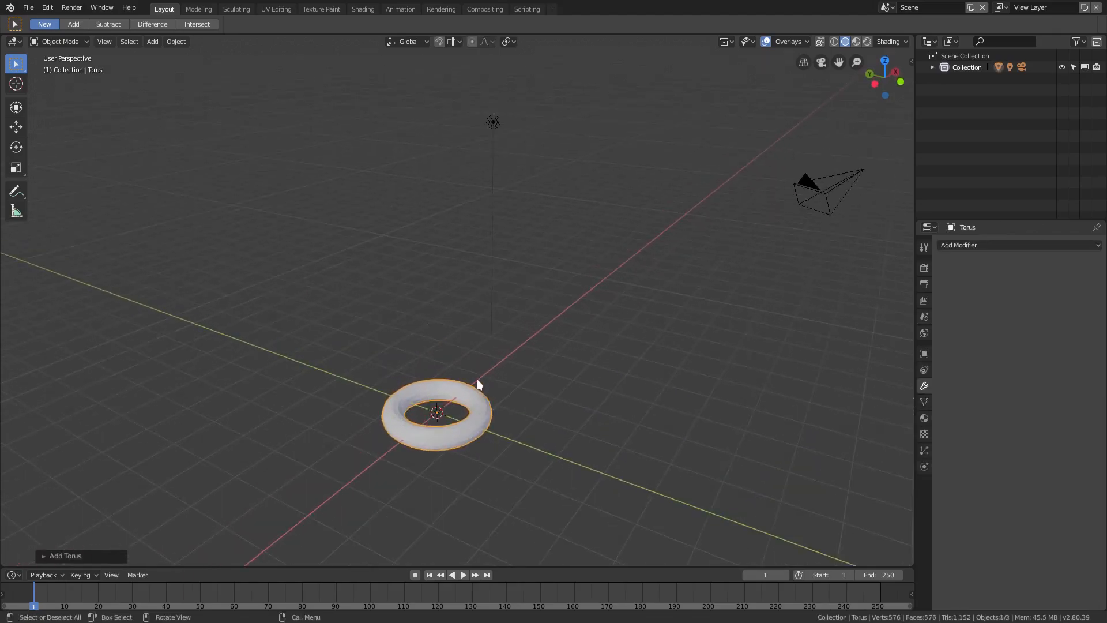
Array the torus with X offset 0 and Z offset 1 to stack the rings vertically
{"action": "left_click", "coordinate": [176, 42]}
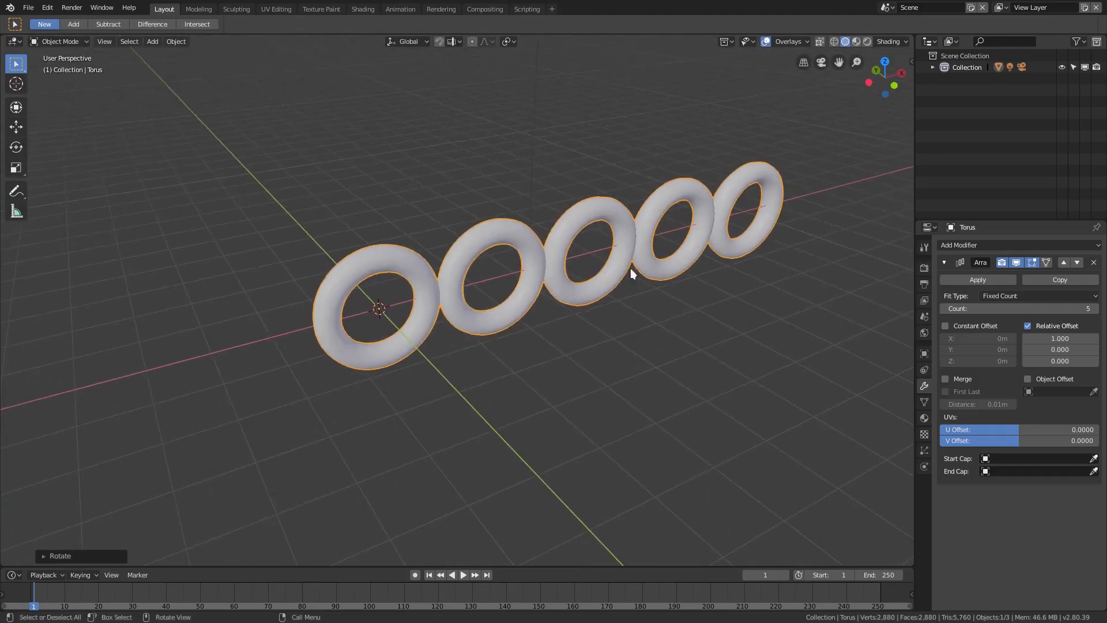
{"action": "left_click_drag", "start_coordinate": [1059, 338], "coordinate": [1059, 338]}
{"action": "type", "text": "0.000"}
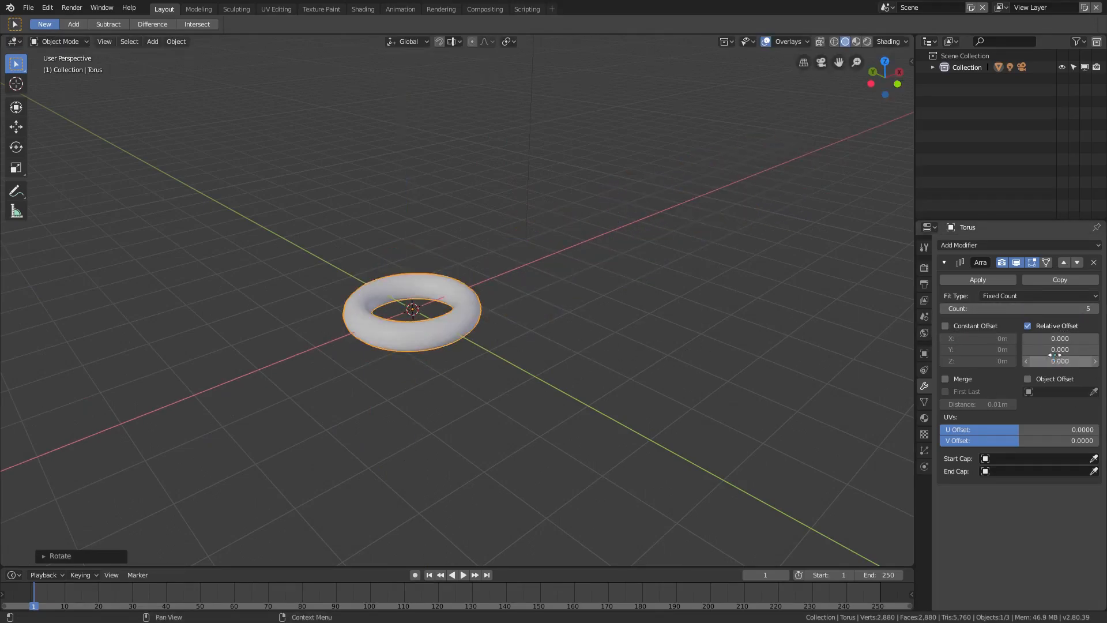
{"action": "double_click", "coordinate": [1059, 361]}
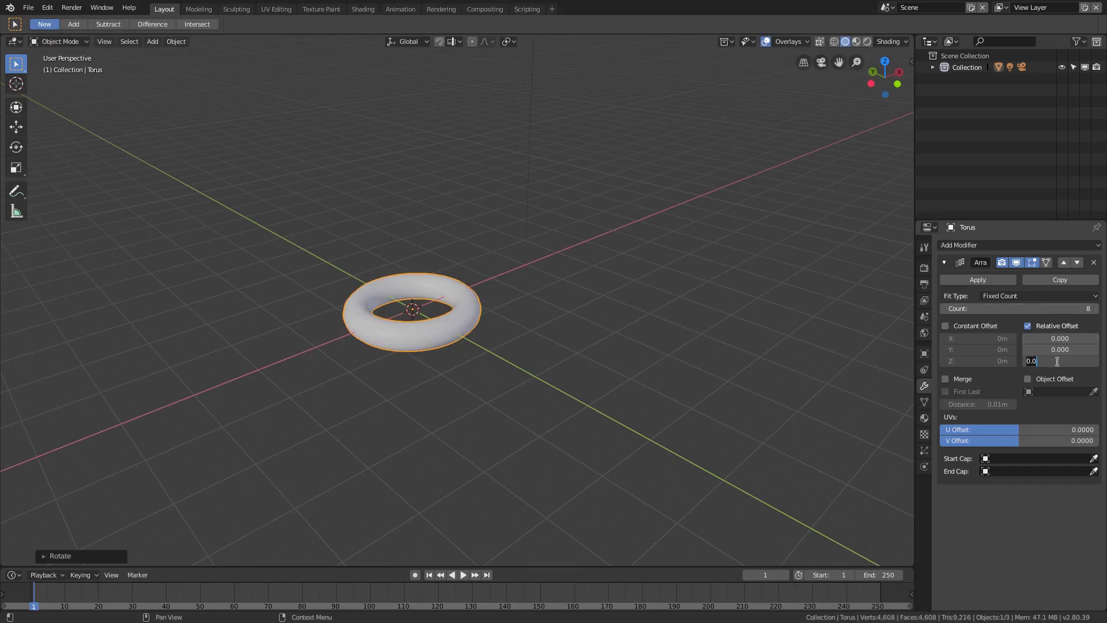
{"action": "type", "text": "1"}
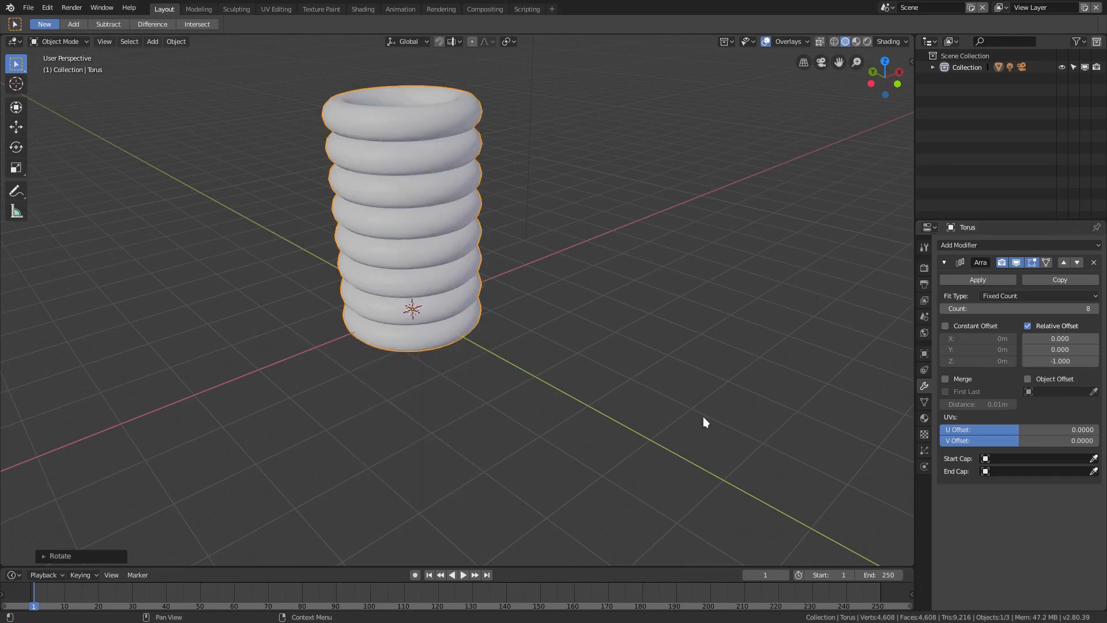
Inspect the ring stack, then delete the Array modifier leaving a single torus
{"action": "left_click_drag", "start_coordinate": [702, 422], "coordinate": [442, 292]}
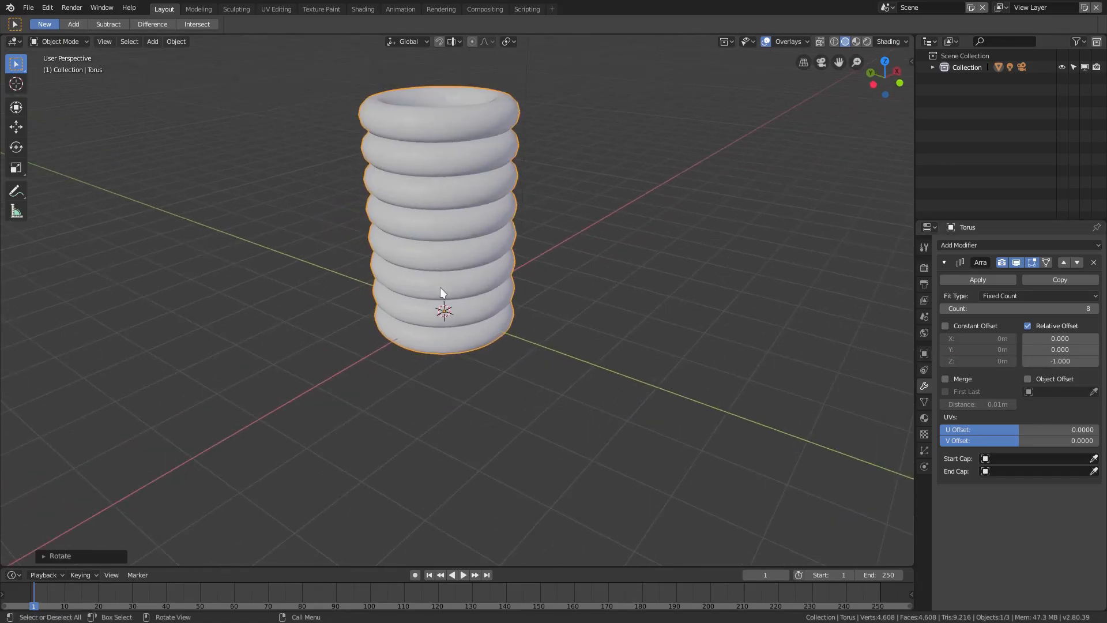
{"action": "left_click_drag", "start_coordinate": [441, 291], "coordinate": [671, 344]}
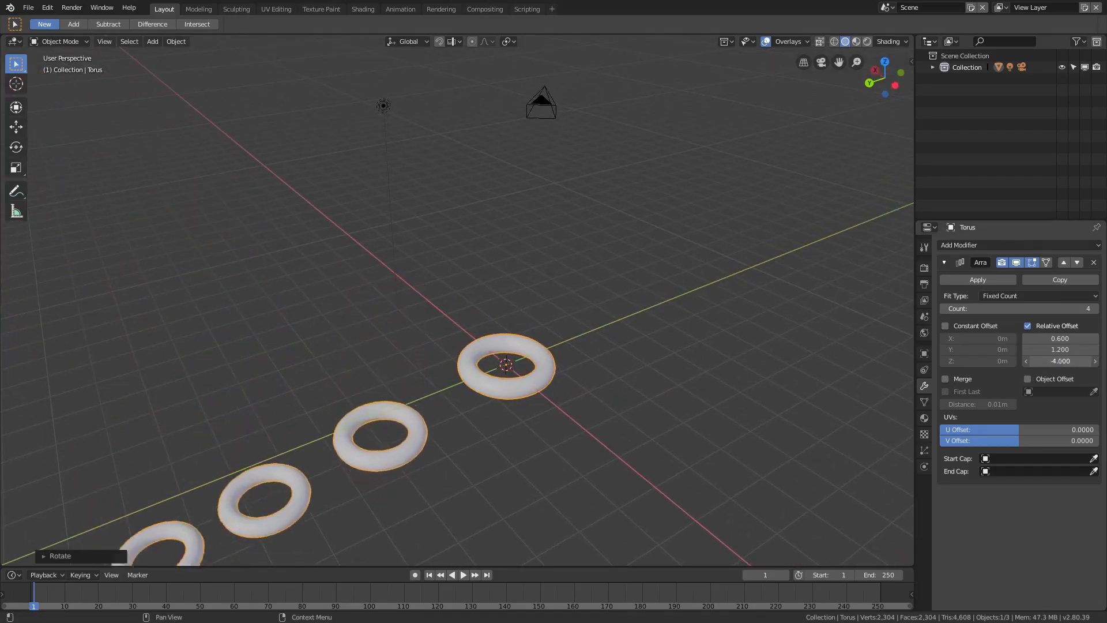
{"action": "left_click", "coordinate": [1093, 261]}
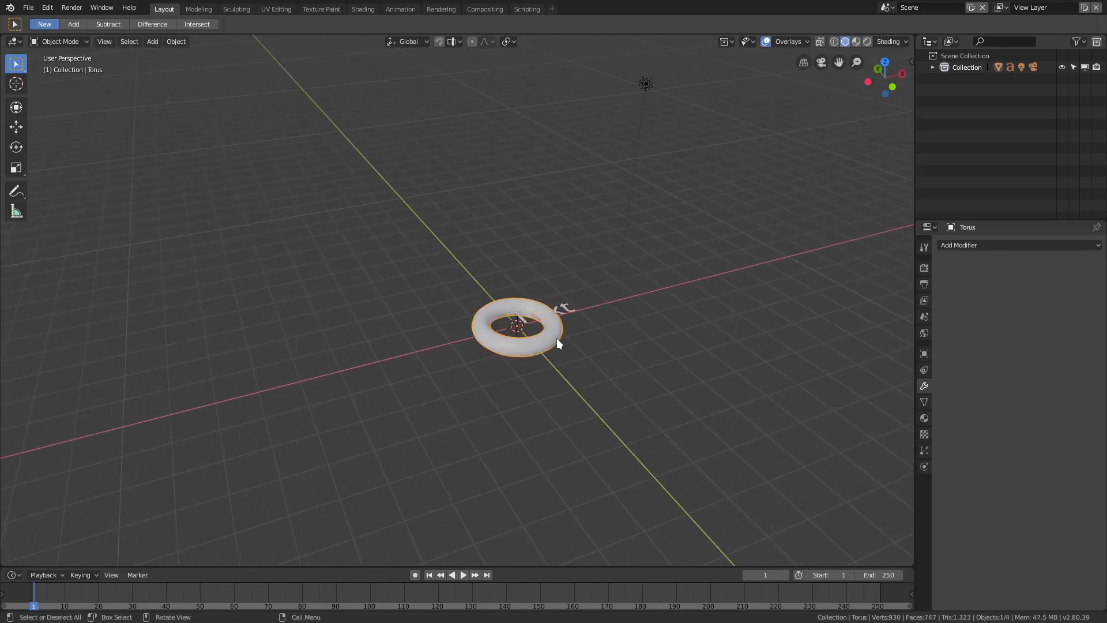
Add an Array modifier to the text object and enter text Edit Mode
{"action": "left_click", "coordinate": [988, 244]}
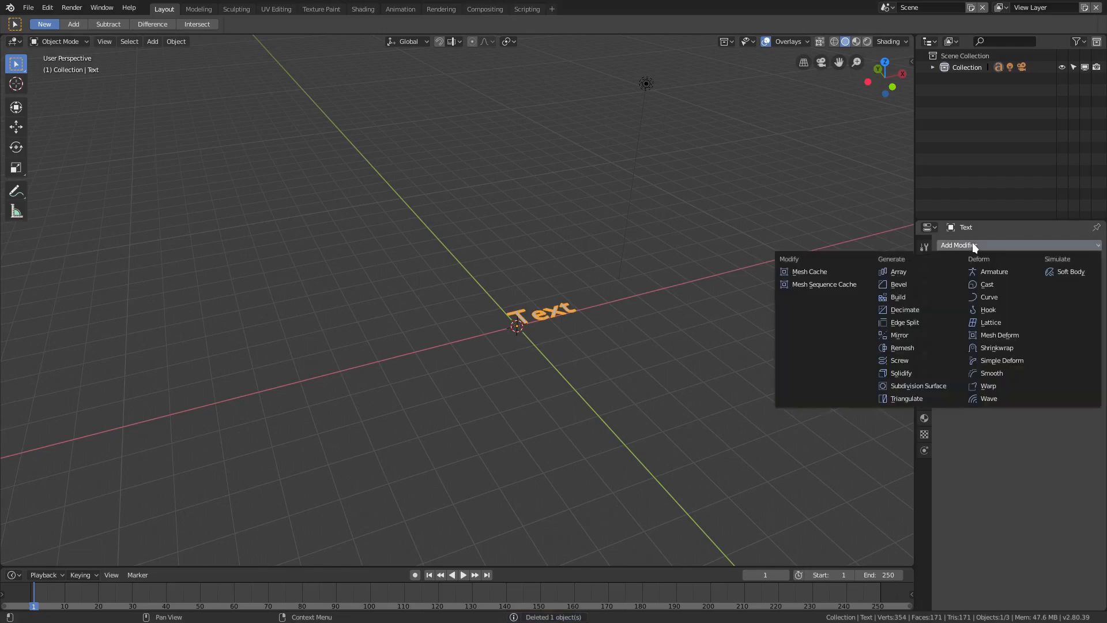
{"action": "left_click", "coordinate": [897, 271]}
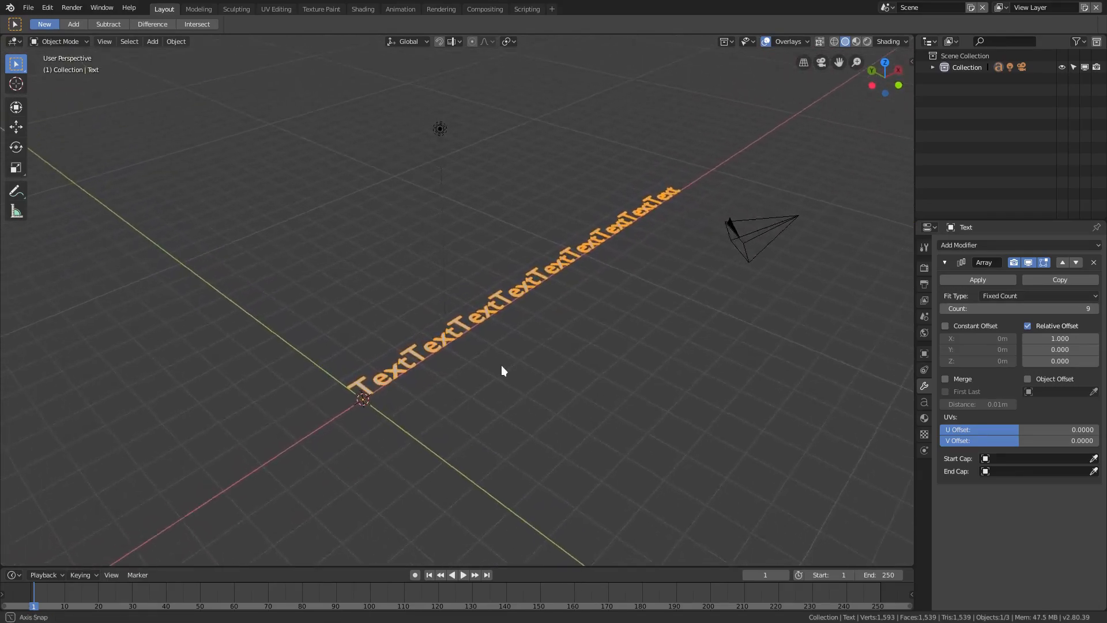
{"action": "key", "text": "Tab"}
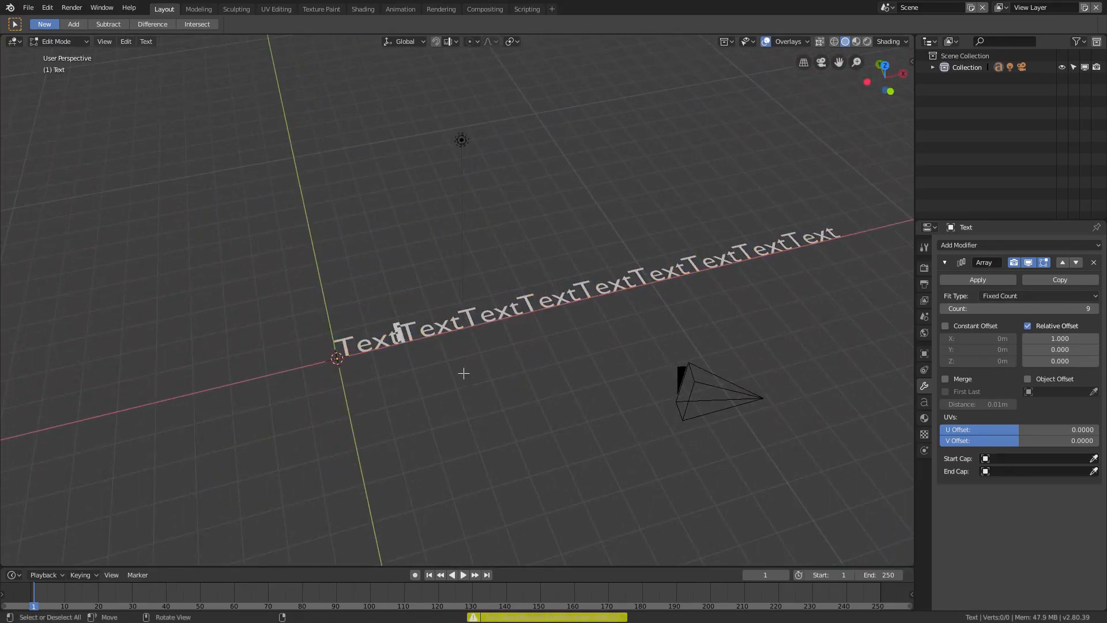